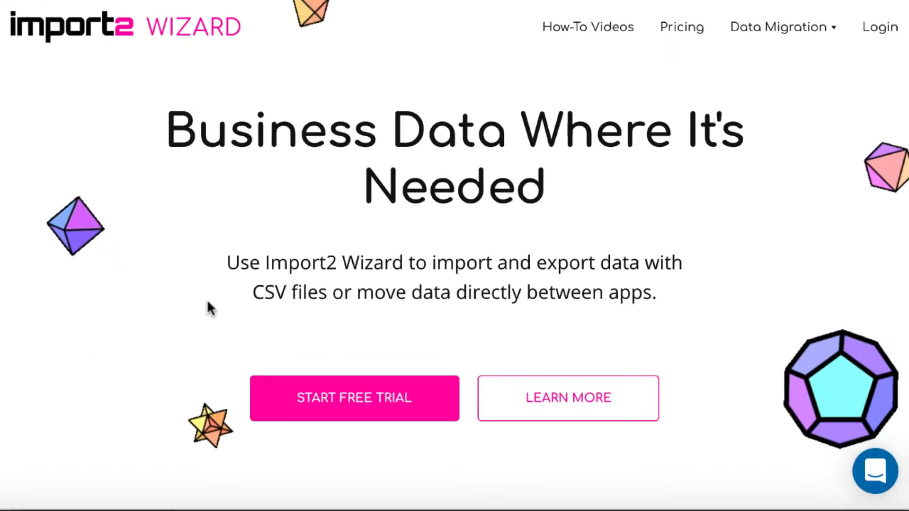
pyautogui.moveTo(348, 406)
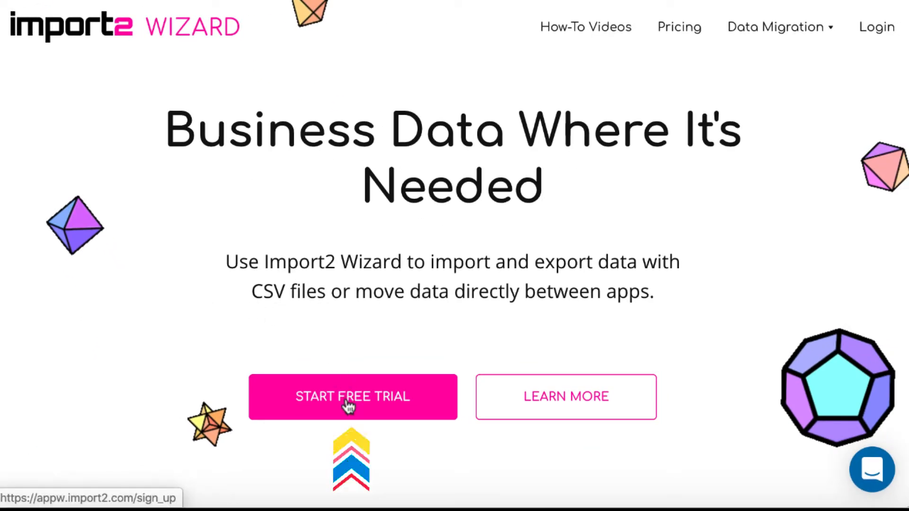
pyautogui.click(352, 396)
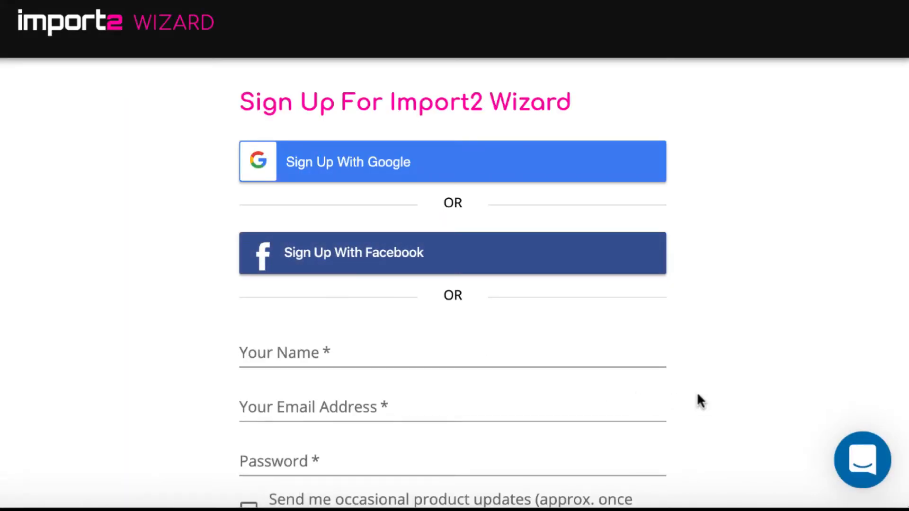
pyautogui.scroll(-3)
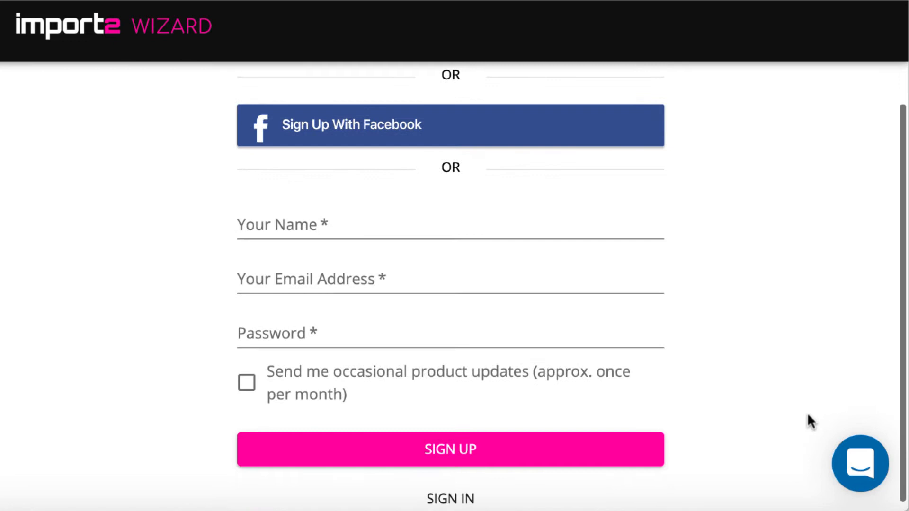
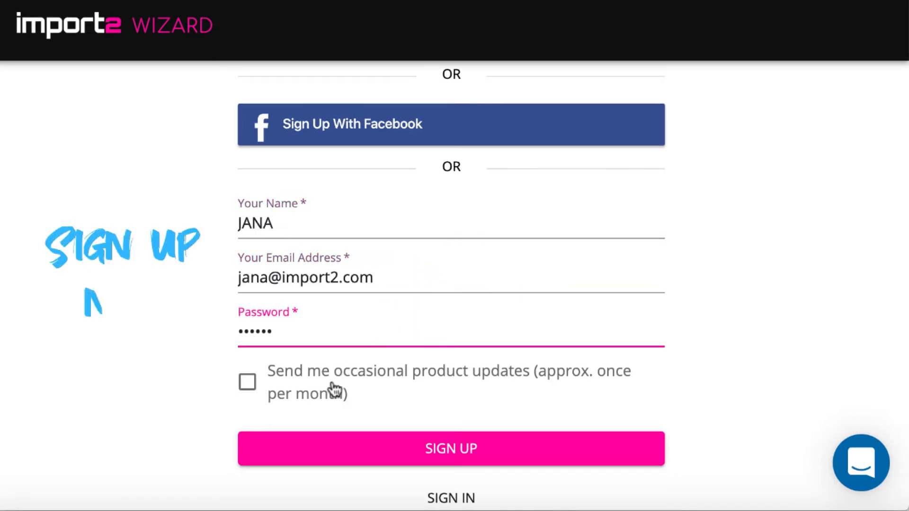
pyautogui.click(451, 448)
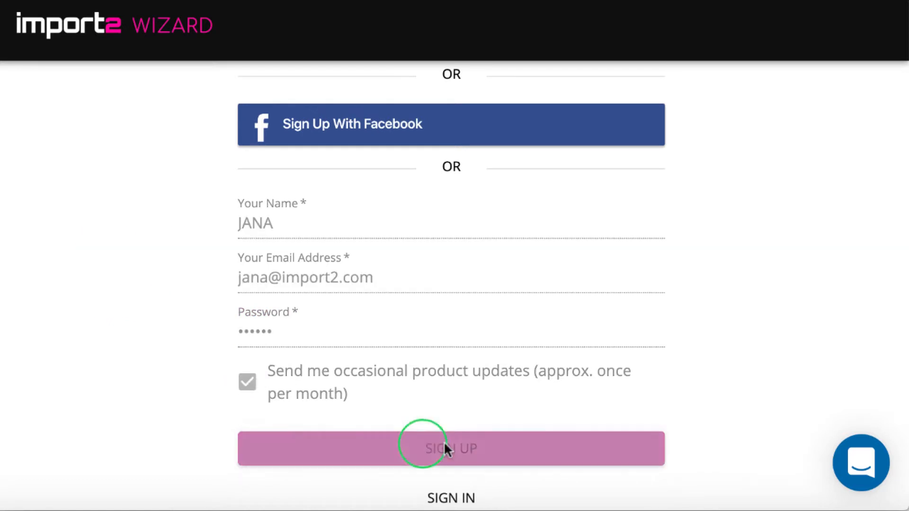
pyautogui.click(450, 447)
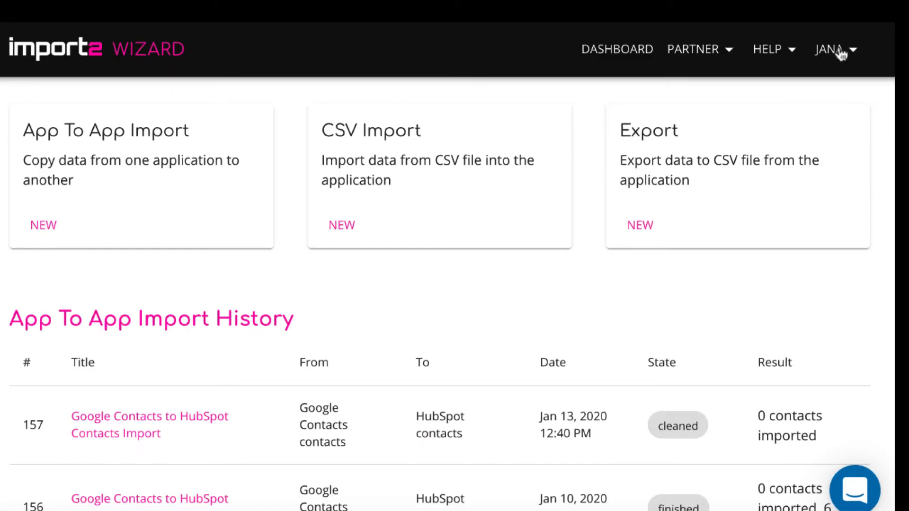
# From Connections in the user menu, add Salesforce and grant it access to the account
pyautogui.click(829, 49)
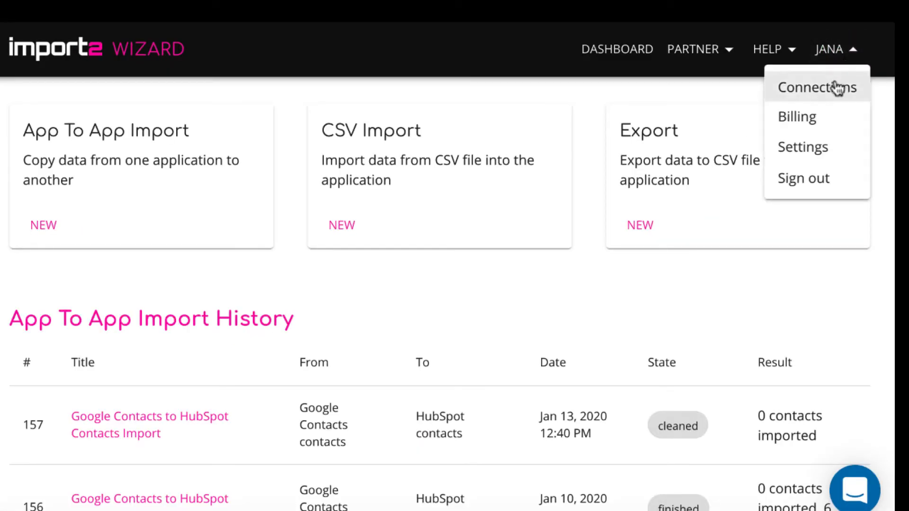
pyautogui.click(817, 87)
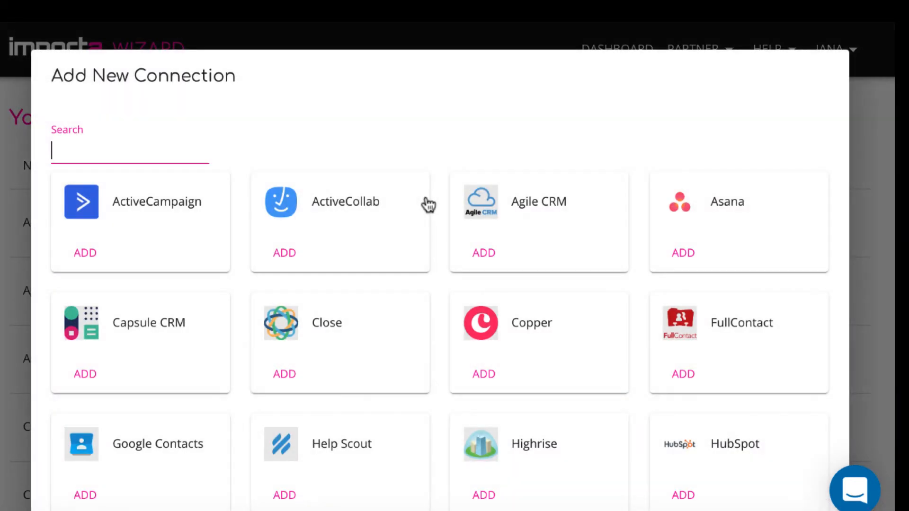
pyautogui.scroll(-3)
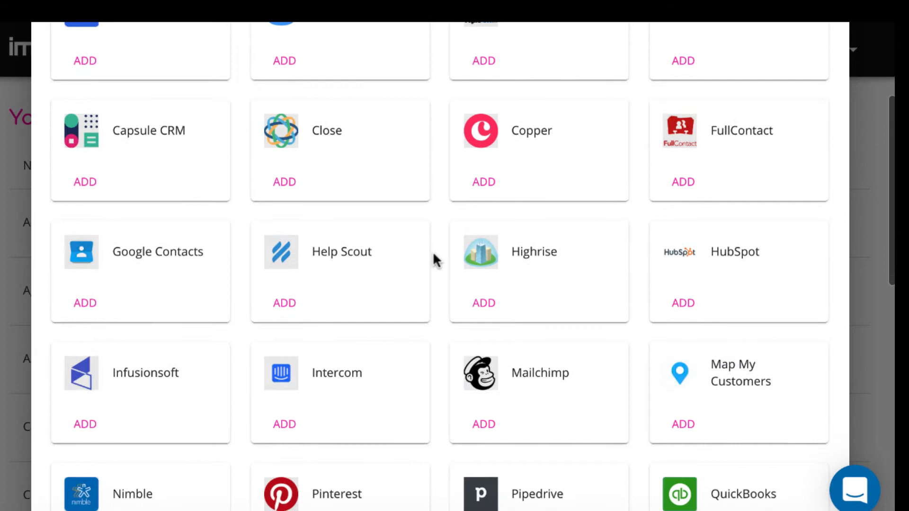
pyautogui.scroll(-3)
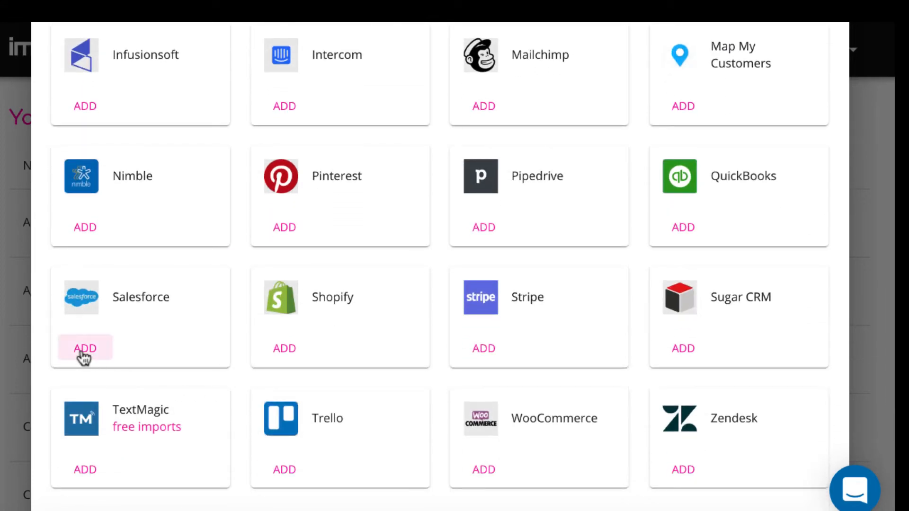
pyautogui.click(84, 348)
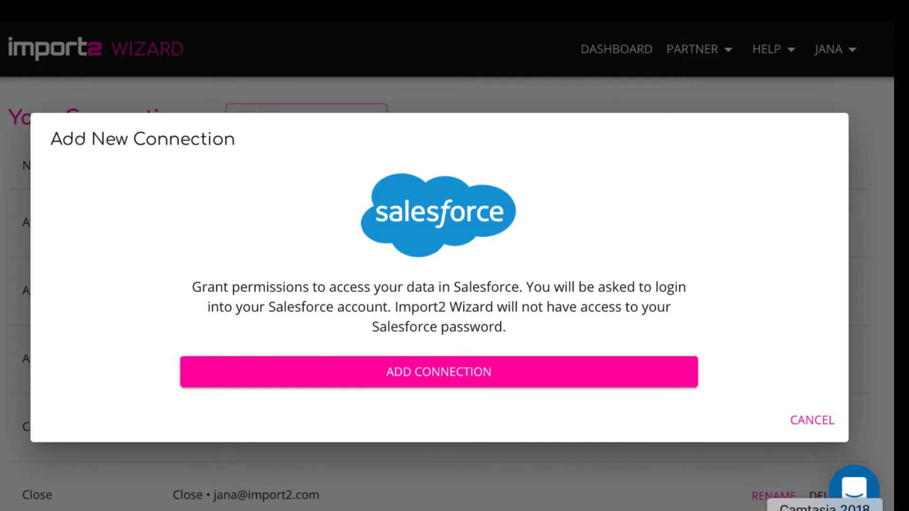
pyautogui.click(811, 420)
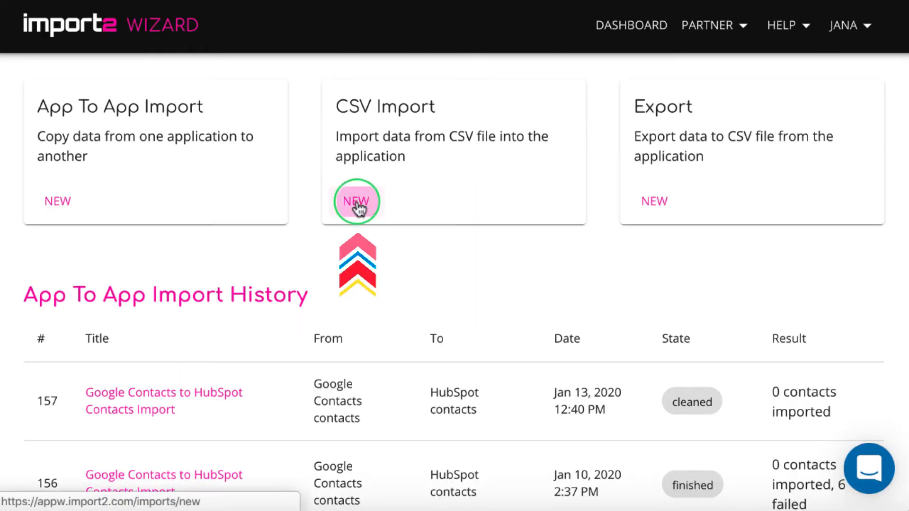
# Start a new CSV import into Salesforce Account records, updating existing records as a one-time run
pyautogui.click(356, 202)
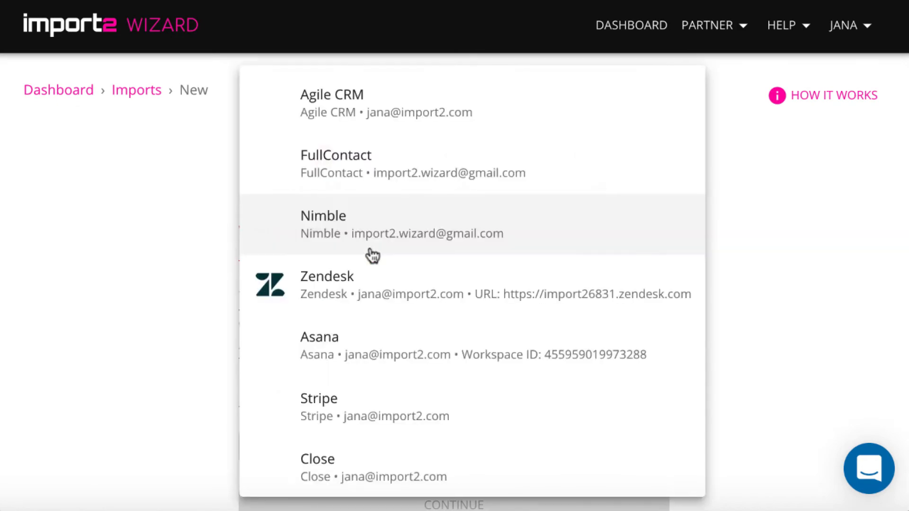
pyautogui.scroll(-3)
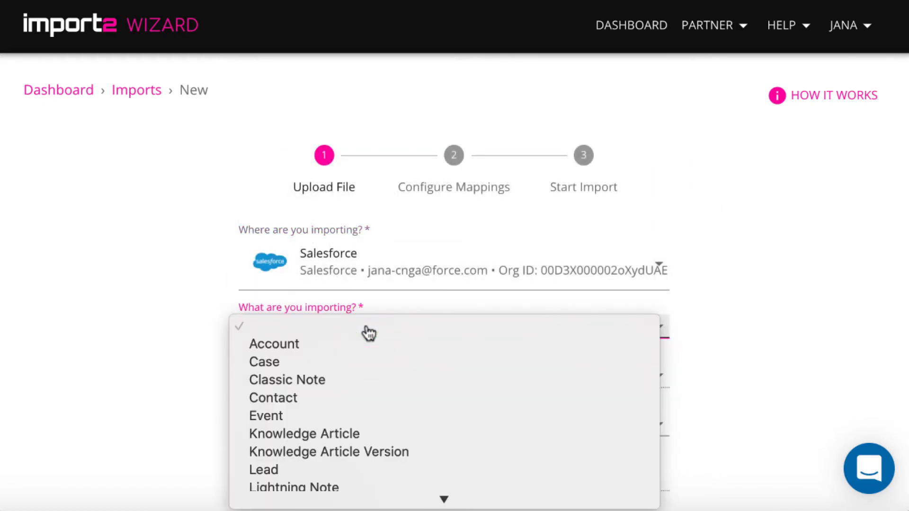
pyautogui.click(274, 343)
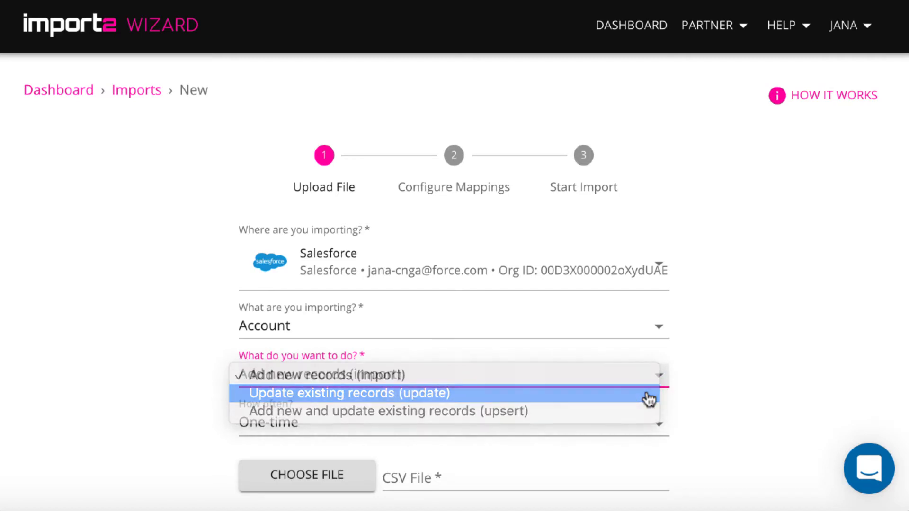
pyautogui.click(350, 393)
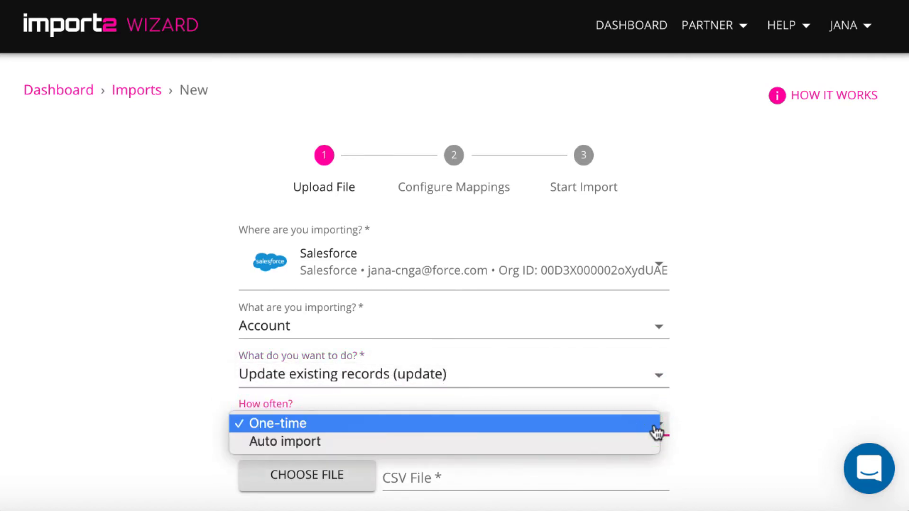
pyautogui.click(284, 423)
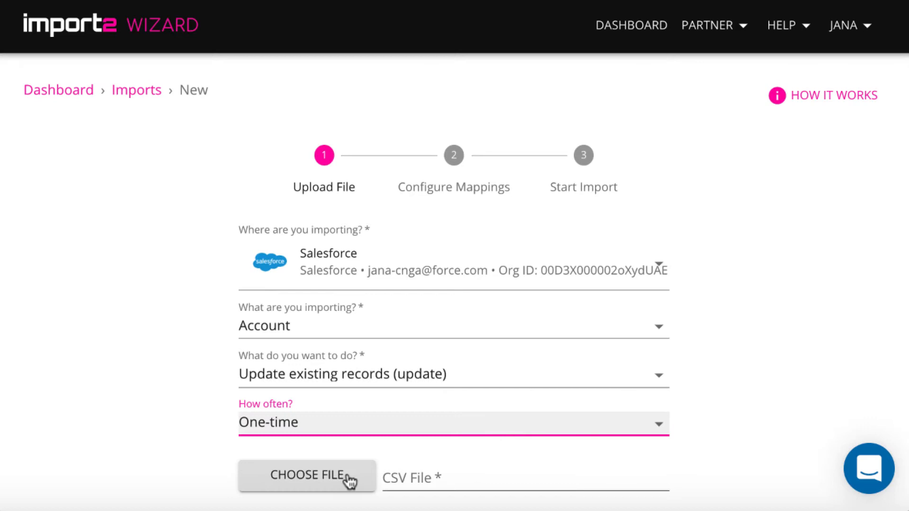
# Upload the Salesforce Accounts Update CSV file for the import
pyautogui.click(305, 475)
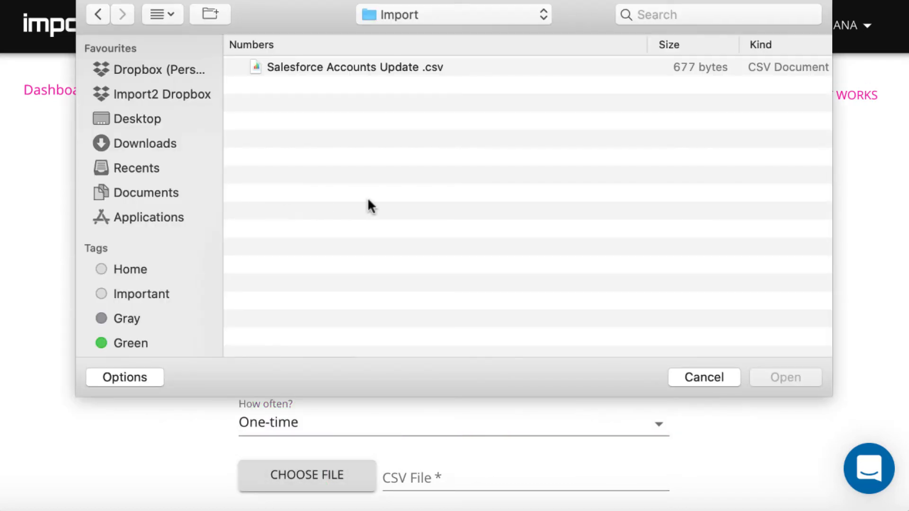
pyautogui.click(343, 67)
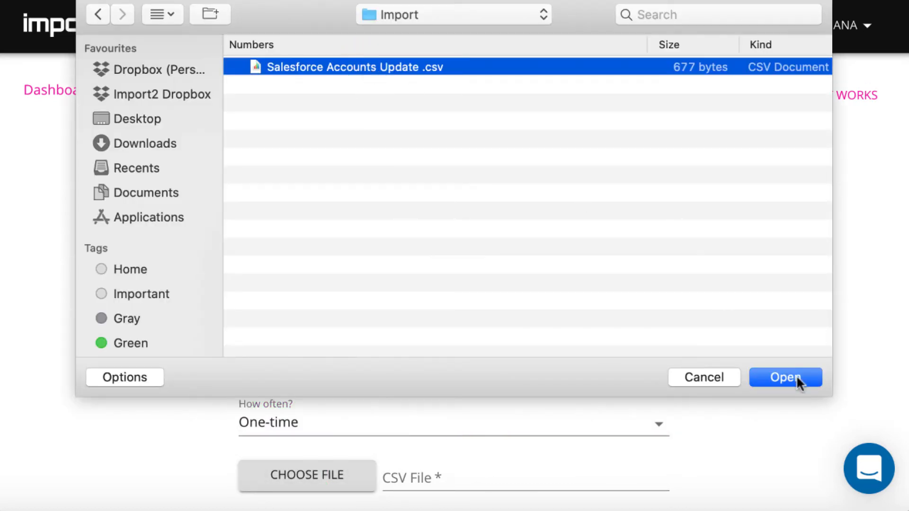
pyautogui.click(785, 378)
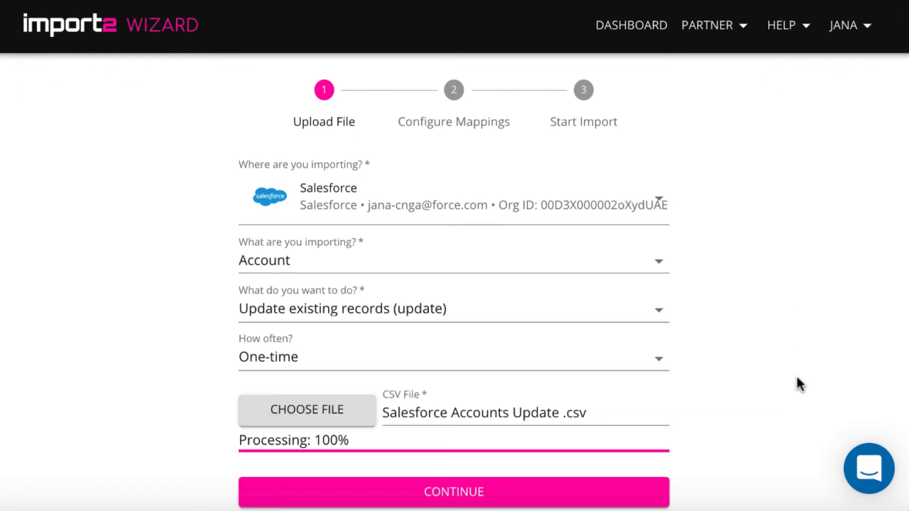
pyautogui.moveTo(686, 462)
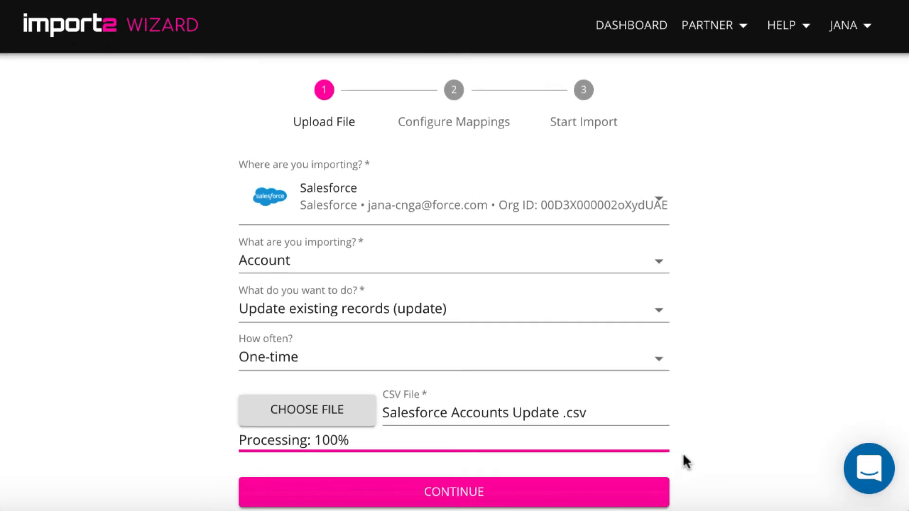
pyautogui.click(453, 492)
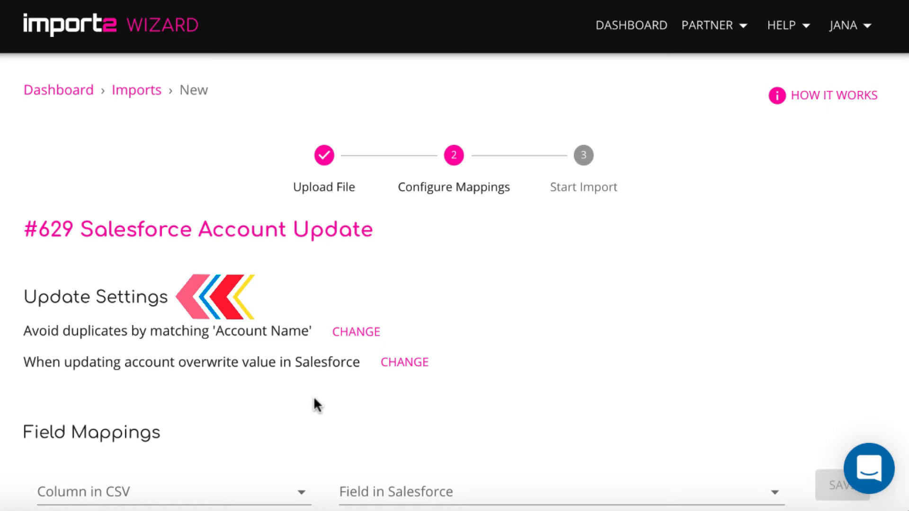
pyautogui.moveTo(308, 348)
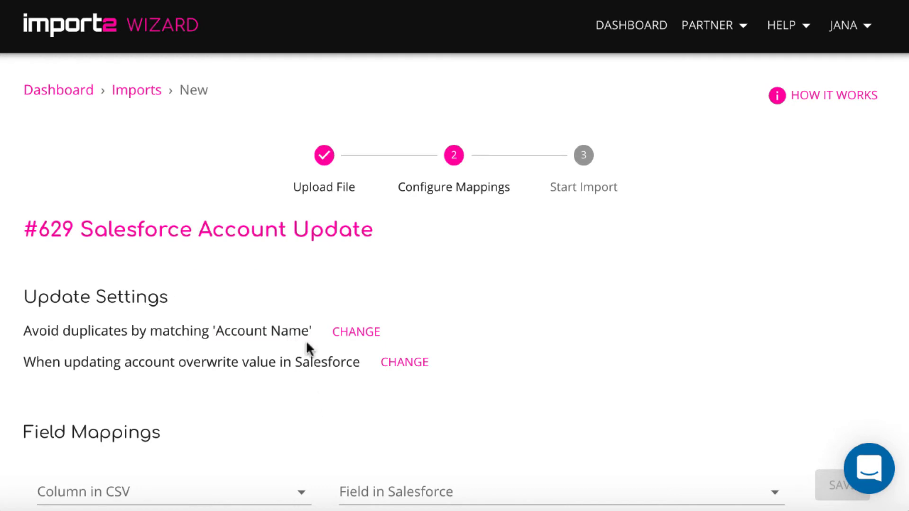
pyautogui.click(356, 331)
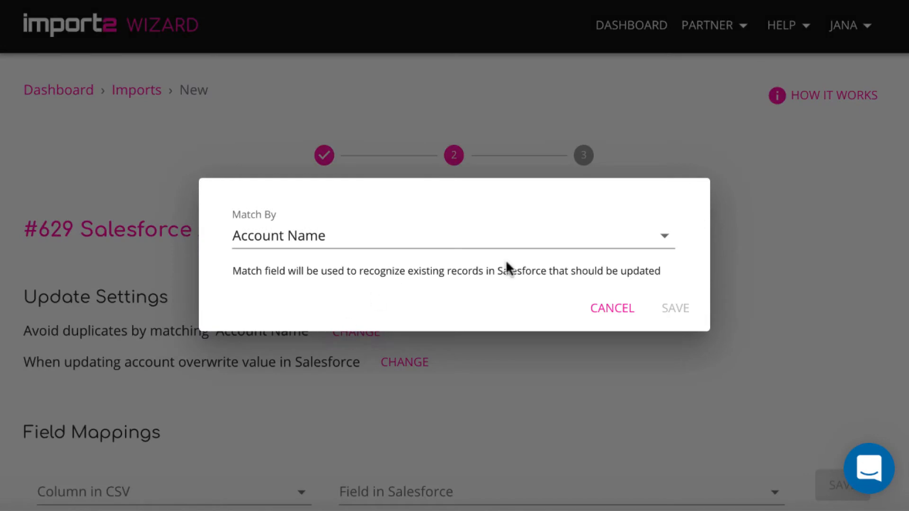
pyautogui.click(664, 236)
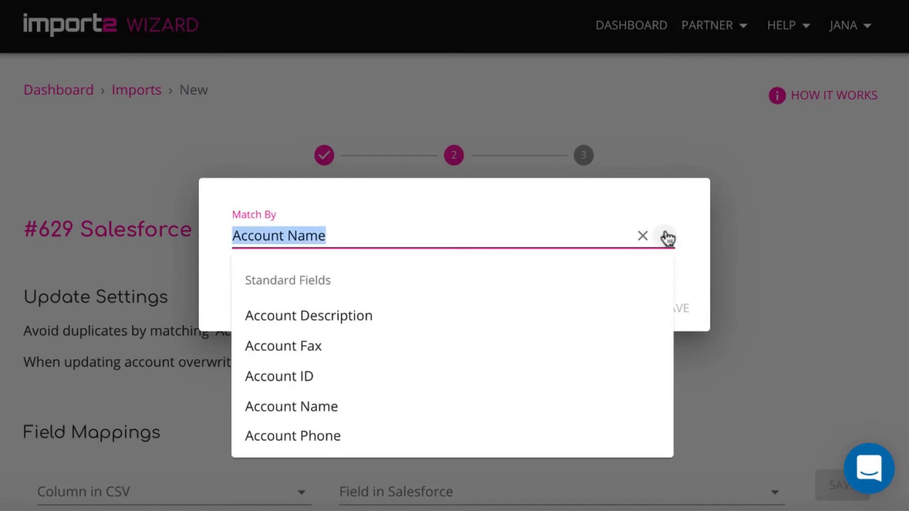
pyautogui.moveTo(665, 235)
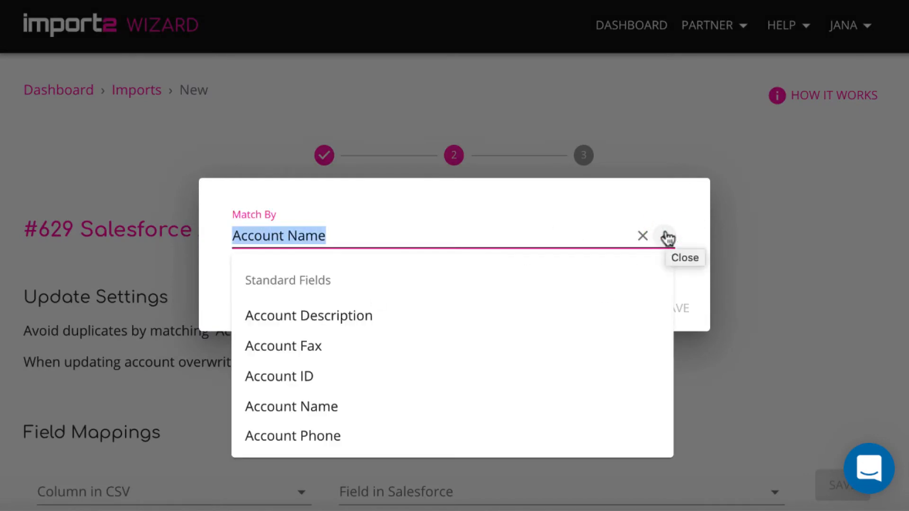
pyautogui.click(666, 236)
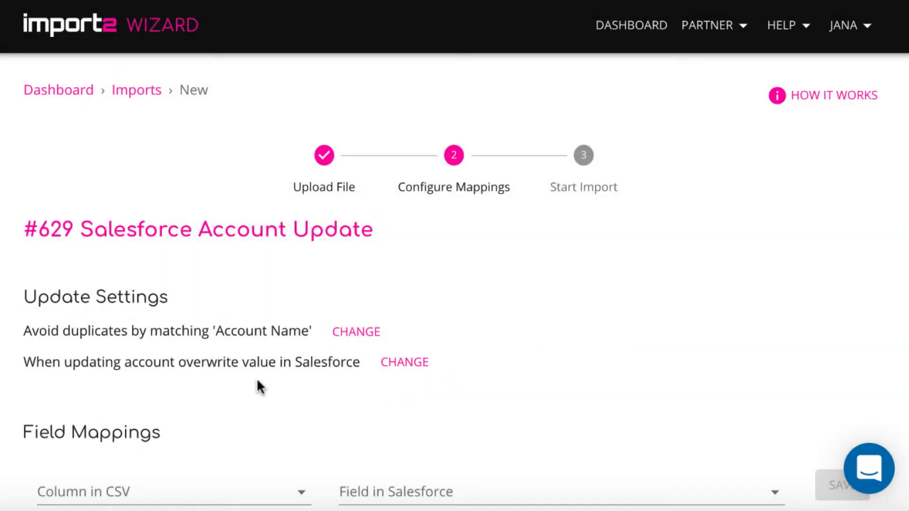
pyautogui.moveTo(268, 376)
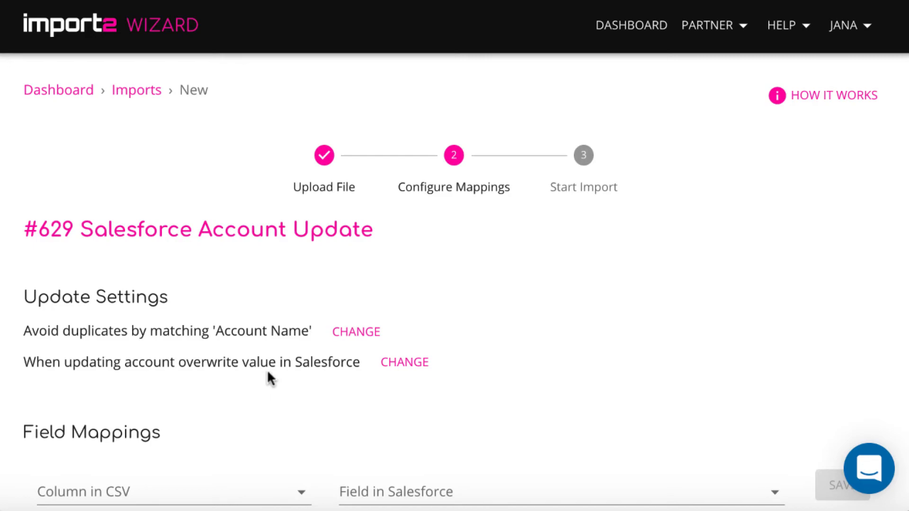
pyautogui.click(404, 361)
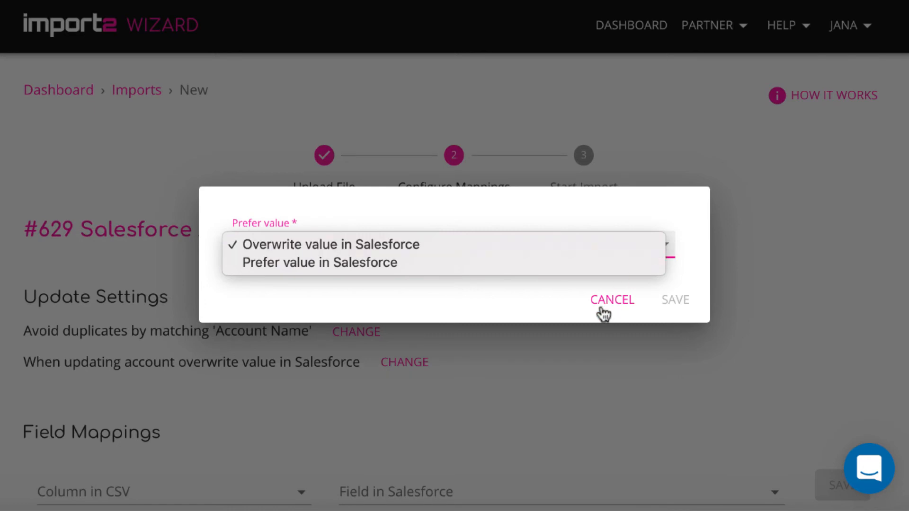
pyautogui.click(330, 244)
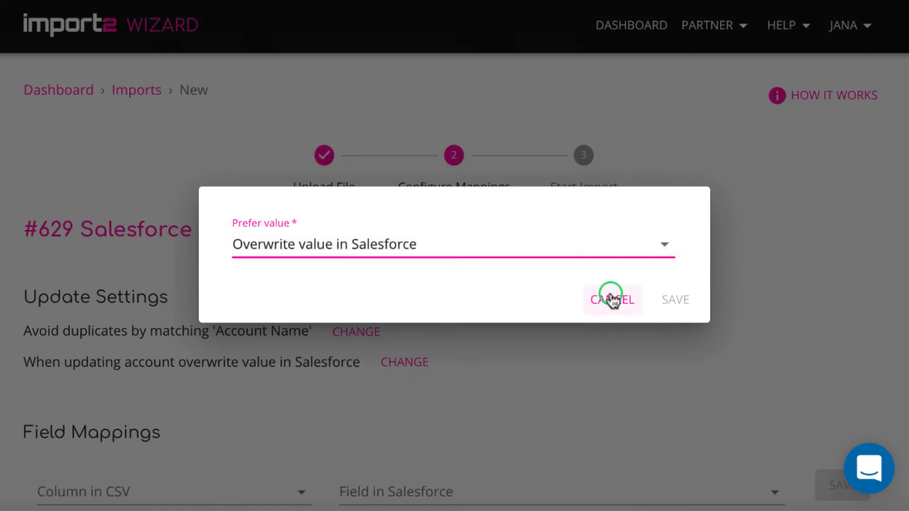
pyautogui.click(610, 301)
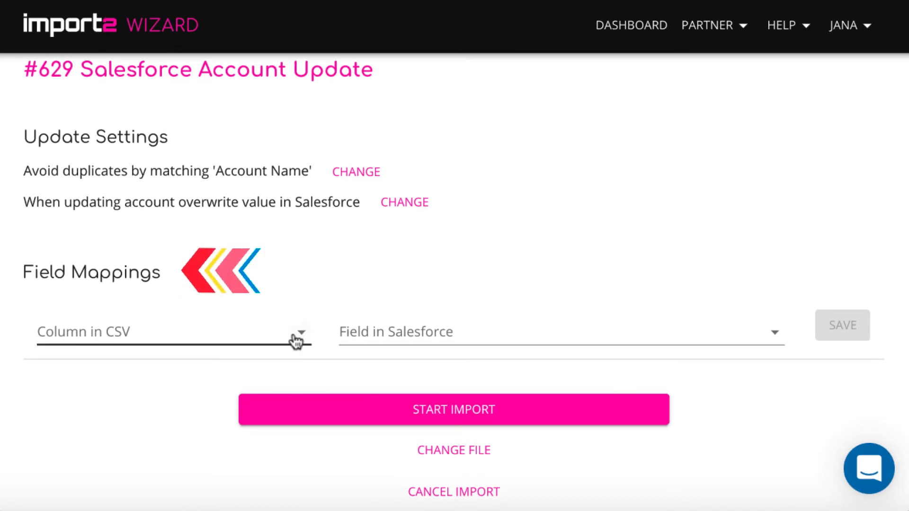
# Map the CSV Account Name column to Salesforce Account Name and save it
pyautogui.click(296, 333)
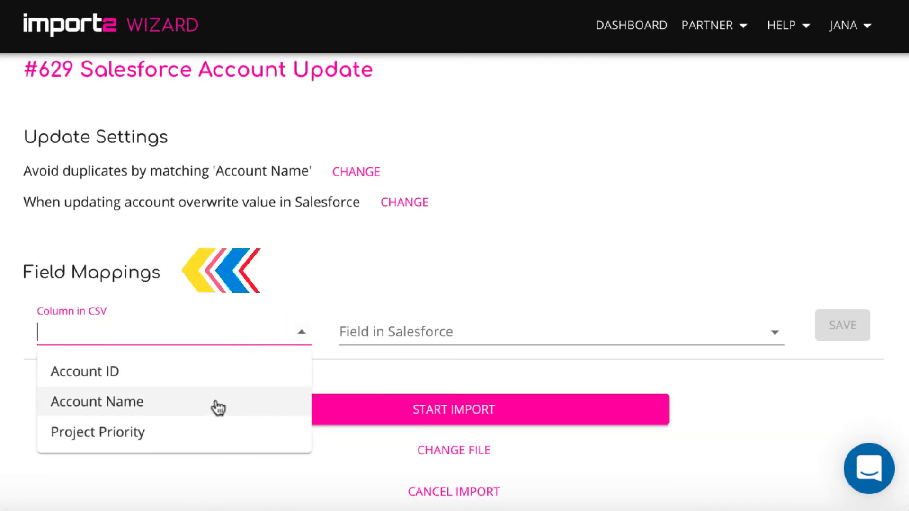
pyautogui.click(97, 401)
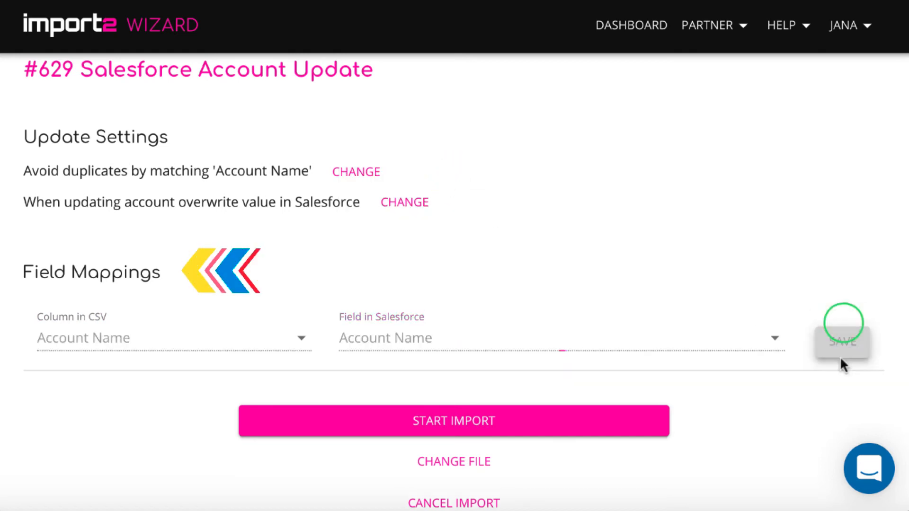
pyautogui.click(842, 342)
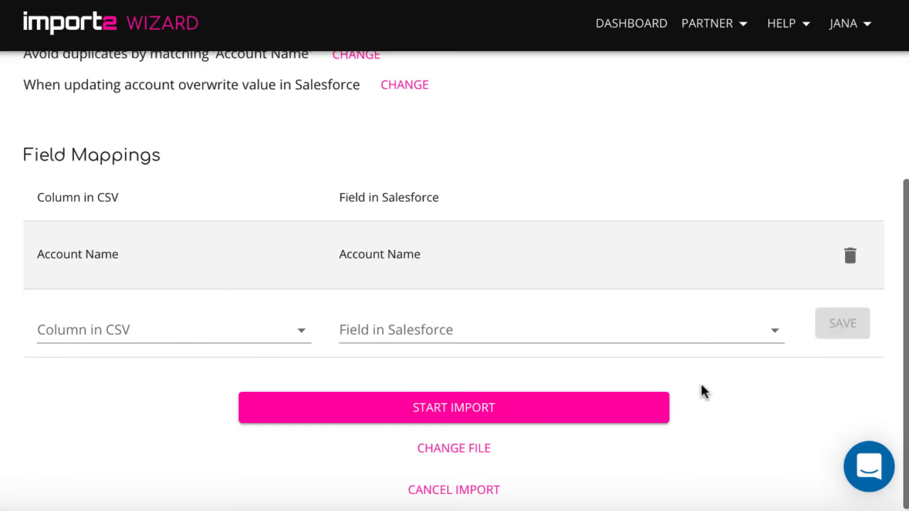
# Map Project Priority to Account priority, save it, and start the import into Salesforce
pyautogui.click(299, 330)
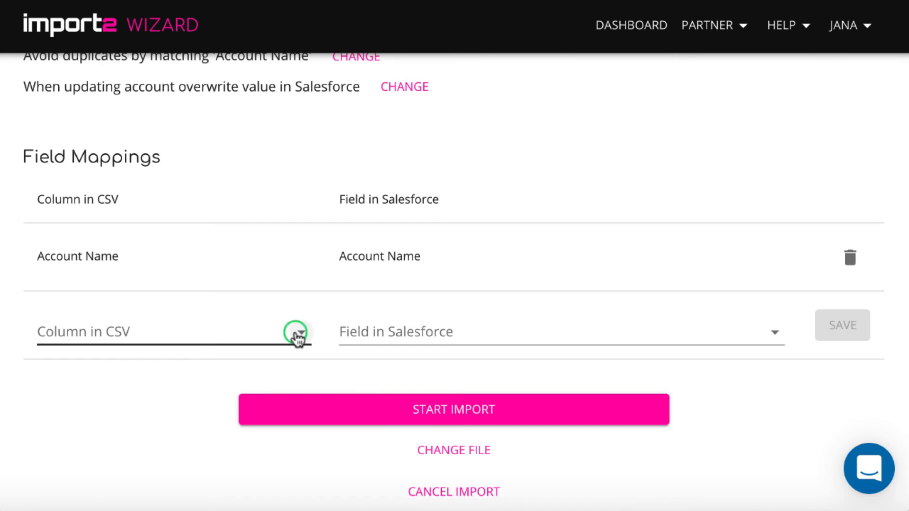
pyautogui.click(298, 332)
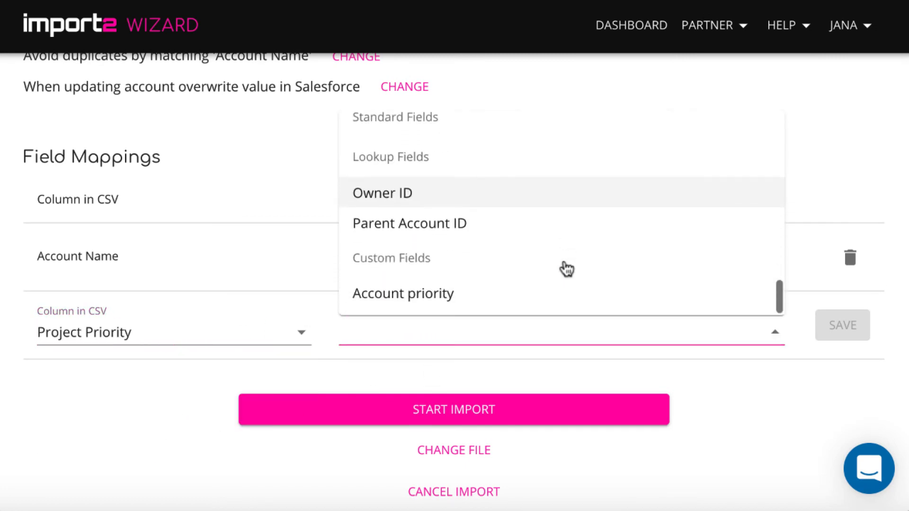
pyautogui.moveTo(444, 303)
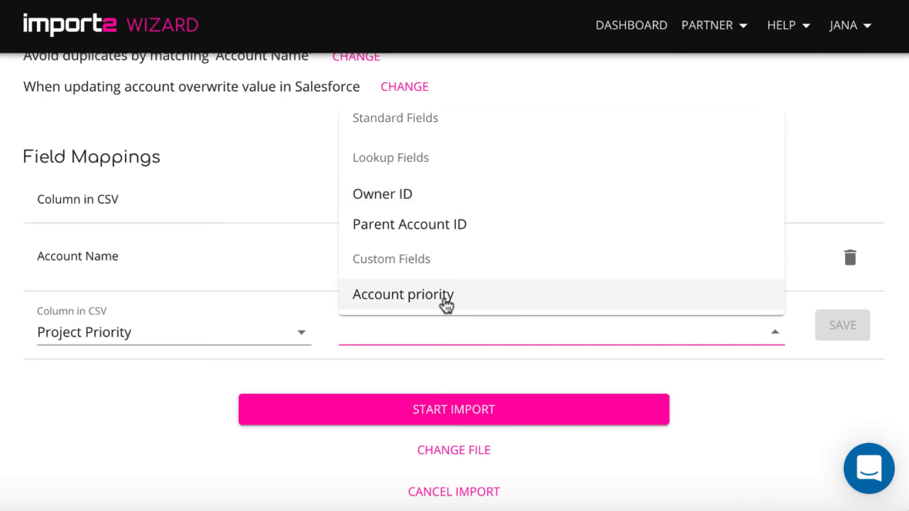
pyautogui.click(403, 294)
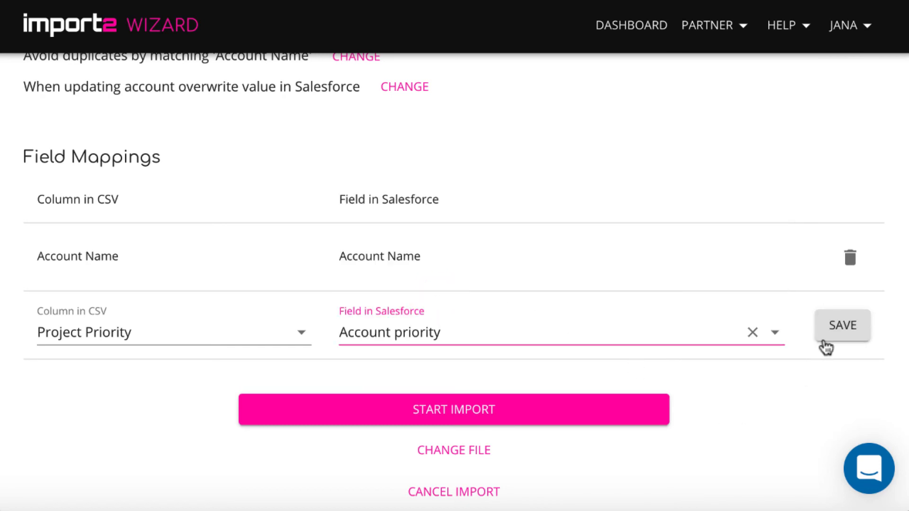
pyautogui.click(840, 325)
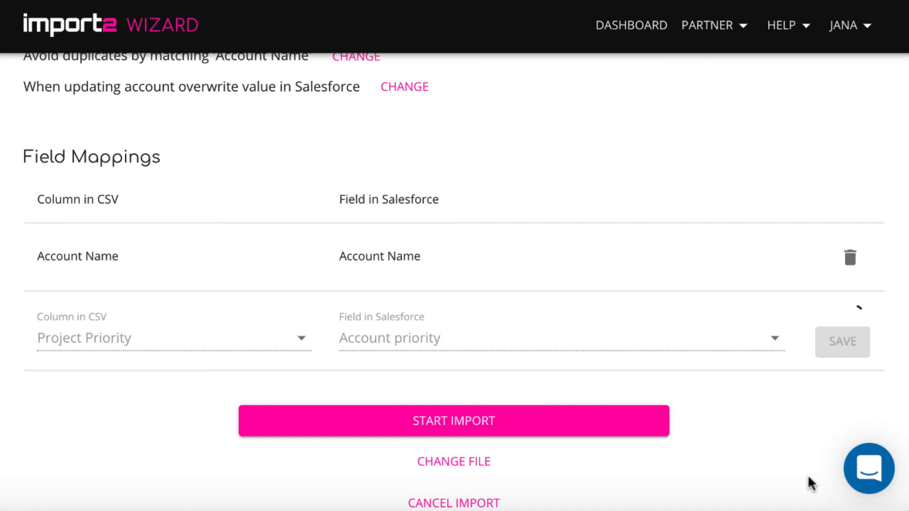
pyautogui.click(842, 342)
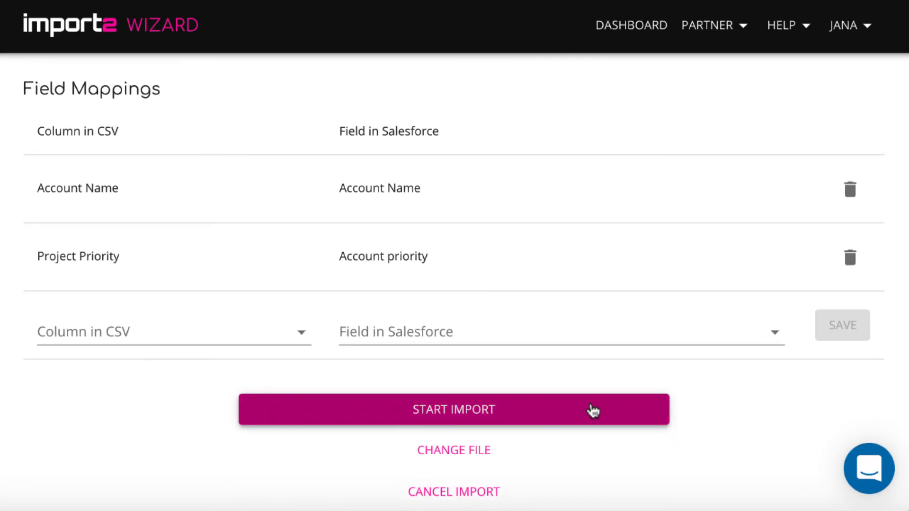
pyautogui.click(454, 409)
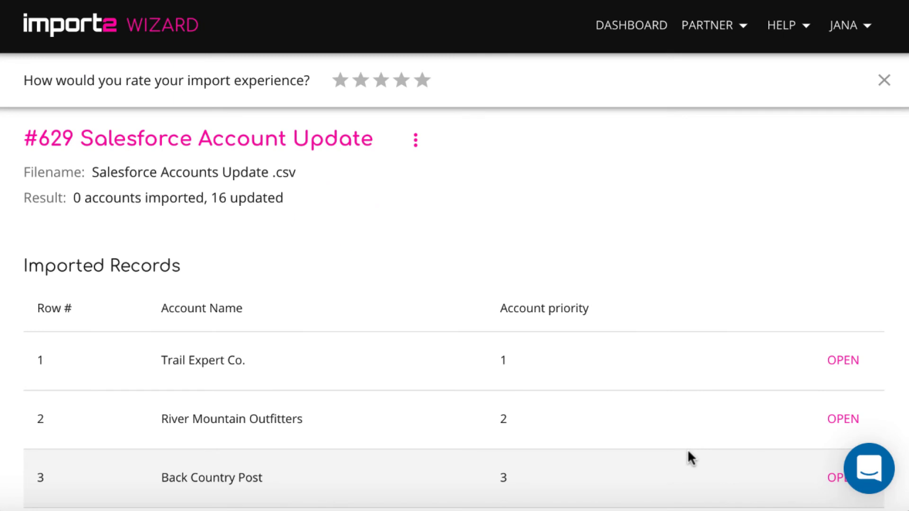
# Send a five-star rating, then view Adventure Company's details in Salesforce showing Account priority 2
pyautogui.click(423, 79)
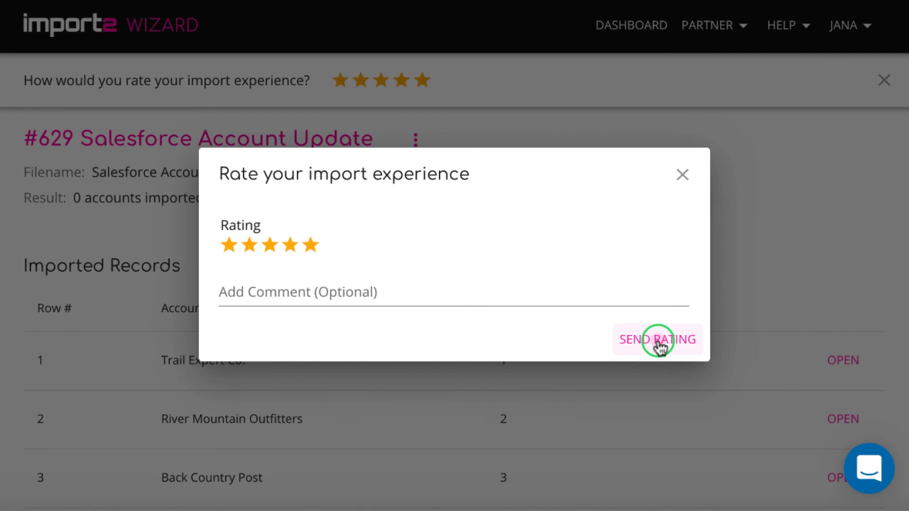
pyautogui.click(657, 340)
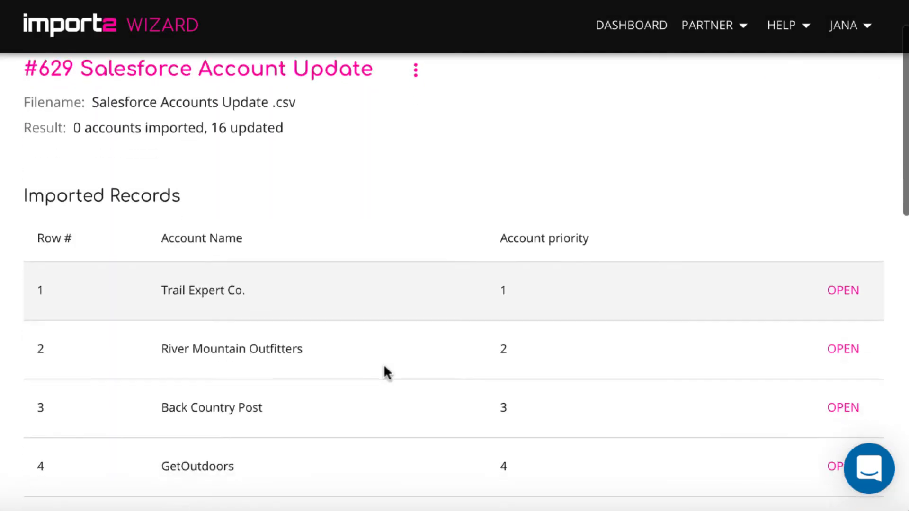
pyautogui.scroll(-3)
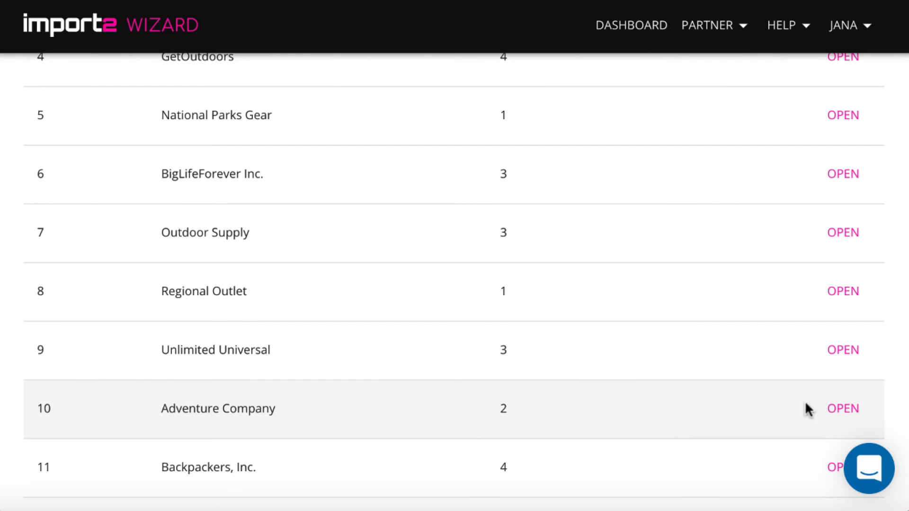
pyautogui.click(843, 408)
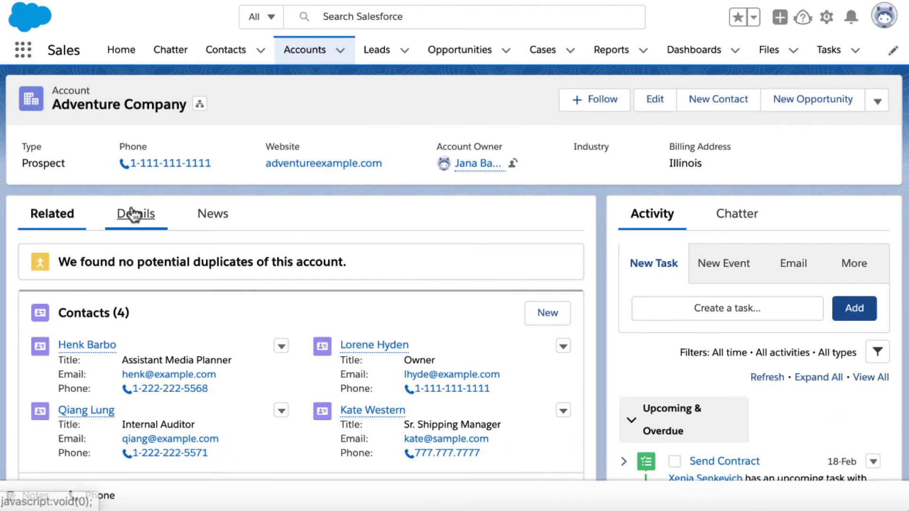
pyautogui.click(134, 213)
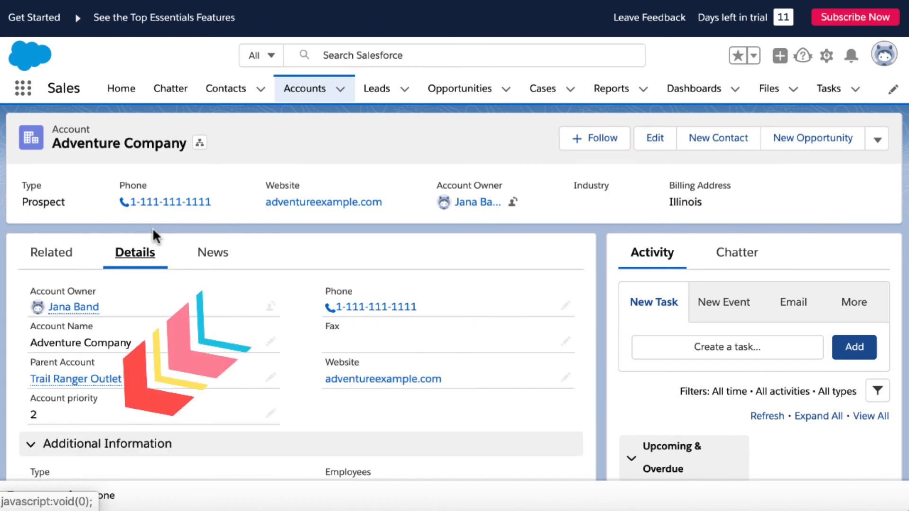